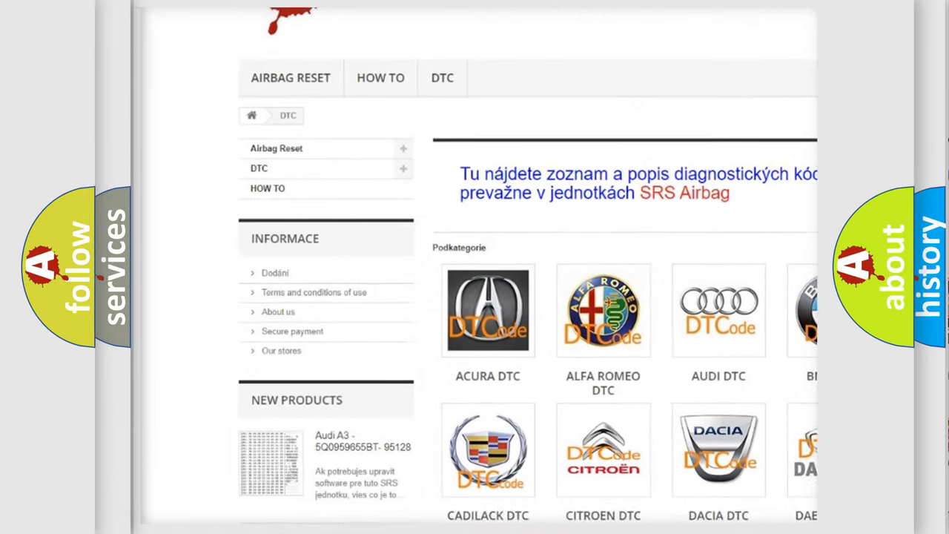
# - Scroll down the DTC page past the brand logos to the trouble-code table
pyautogui.scroll(-3)
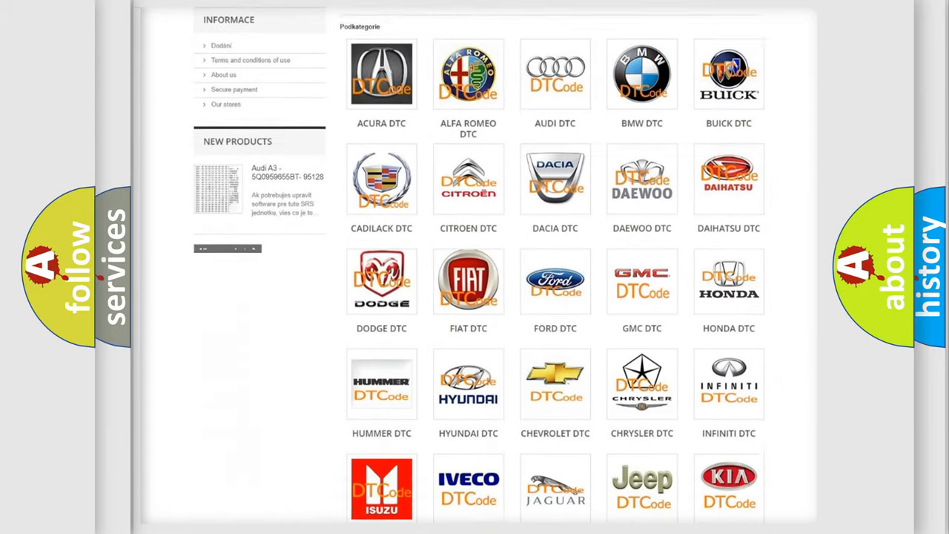
pyautogui.scroll(-3)
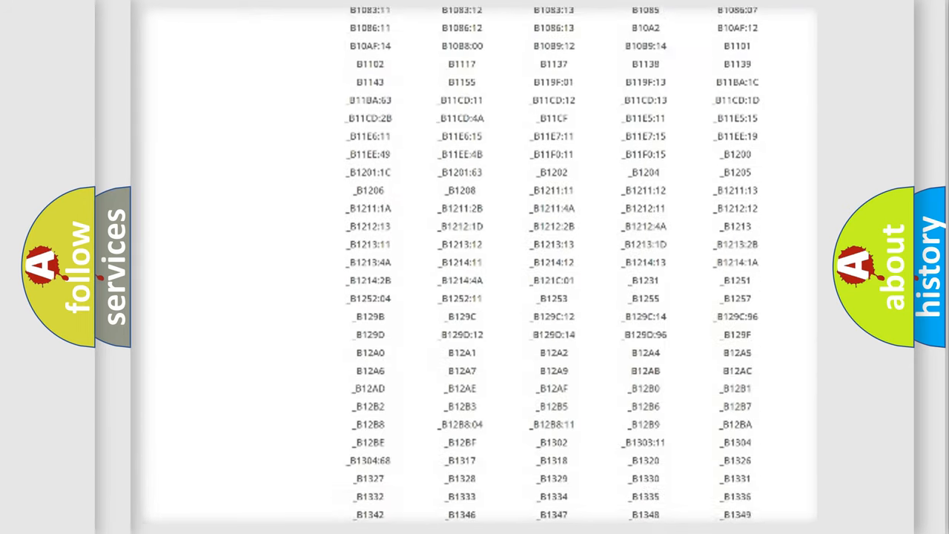
pyautogui.scroll(-3)
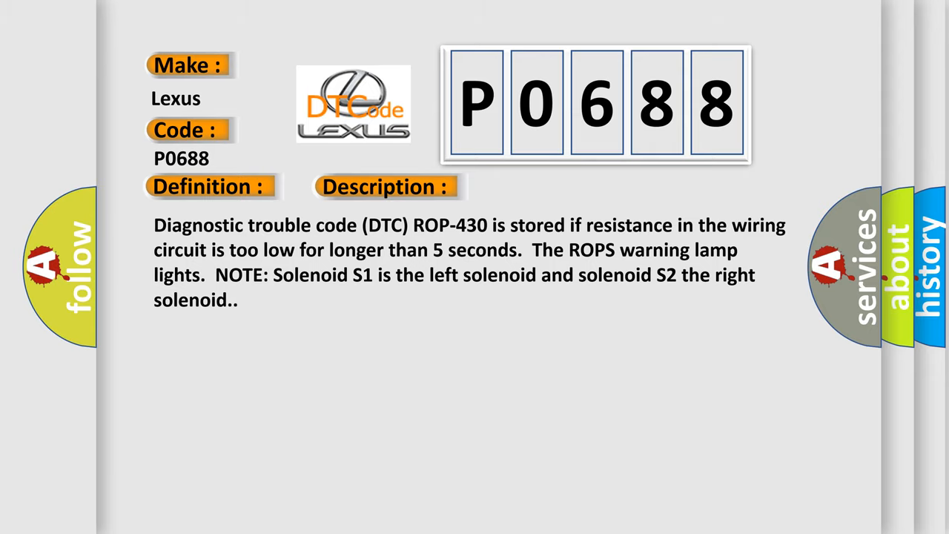
# - Advance the P0688 slide to reveal the Cause: solenoid signal cables short-circuited to each other
pyautogui.click(546, 187)
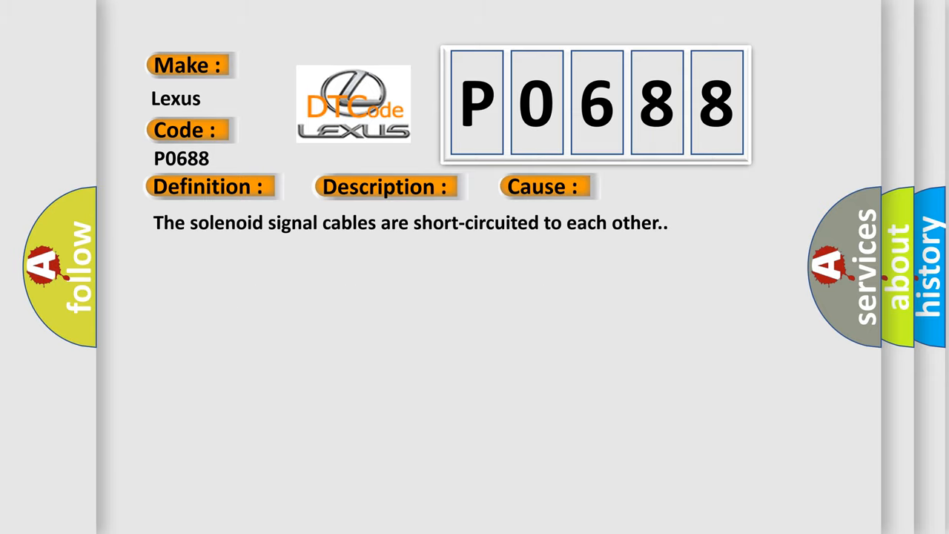